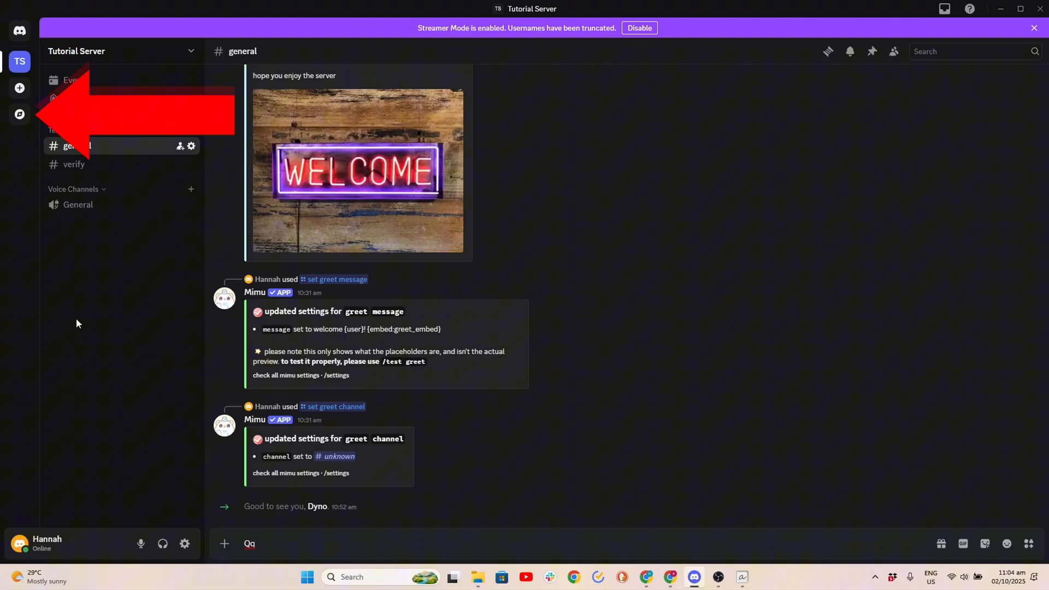
Step: Search the Discord app directory for 'sapphi' to find the Sapphire bot
left_click(19, 113)
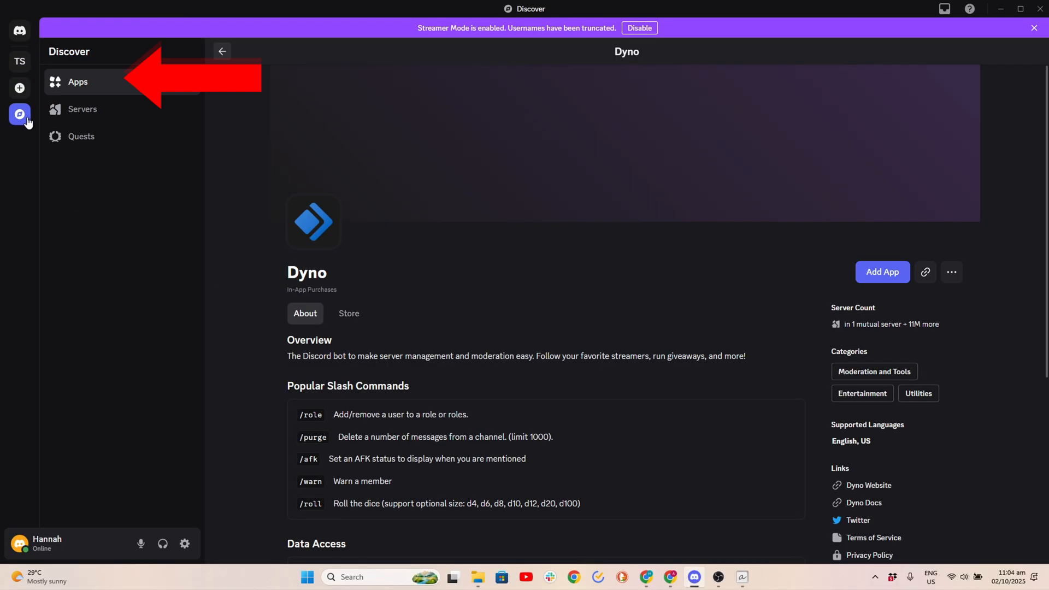
left_click(78, 82)
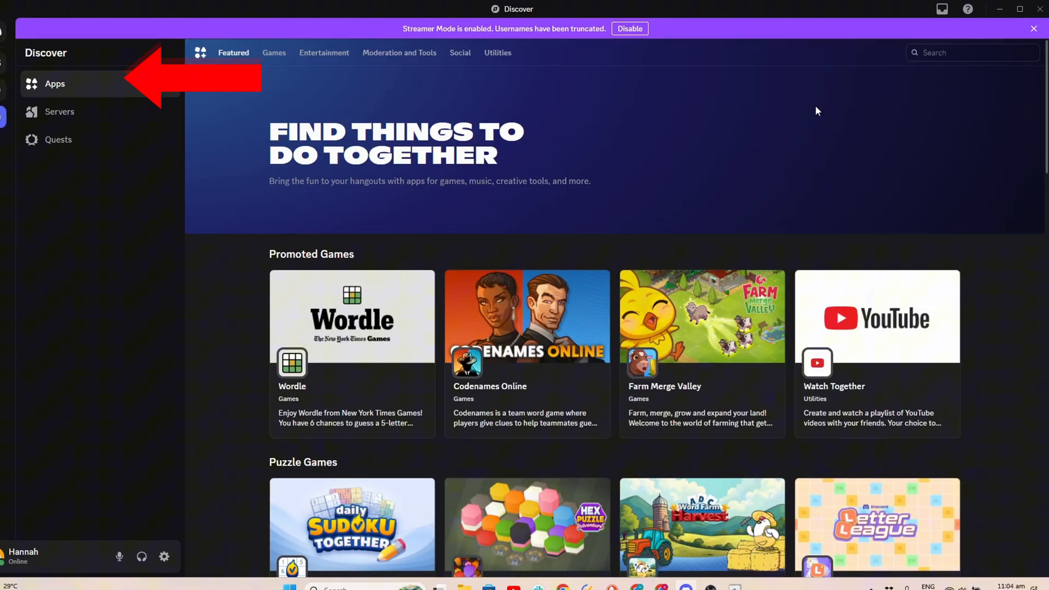
type("sapphi")
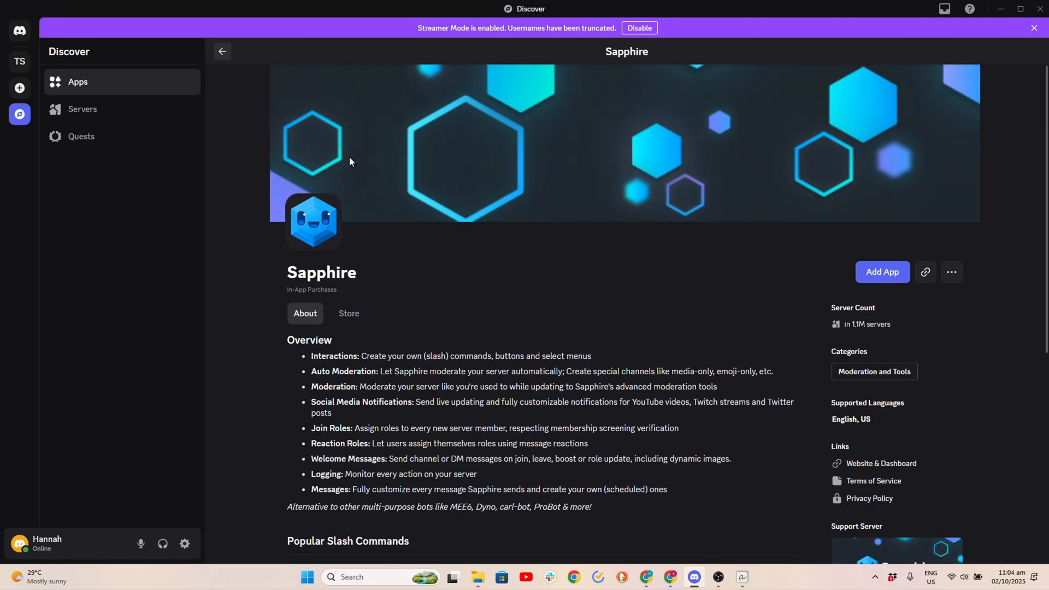
Step: Start adding Sapphire via its invite site with Tutorial Server as the destination
left_click(882, 272)
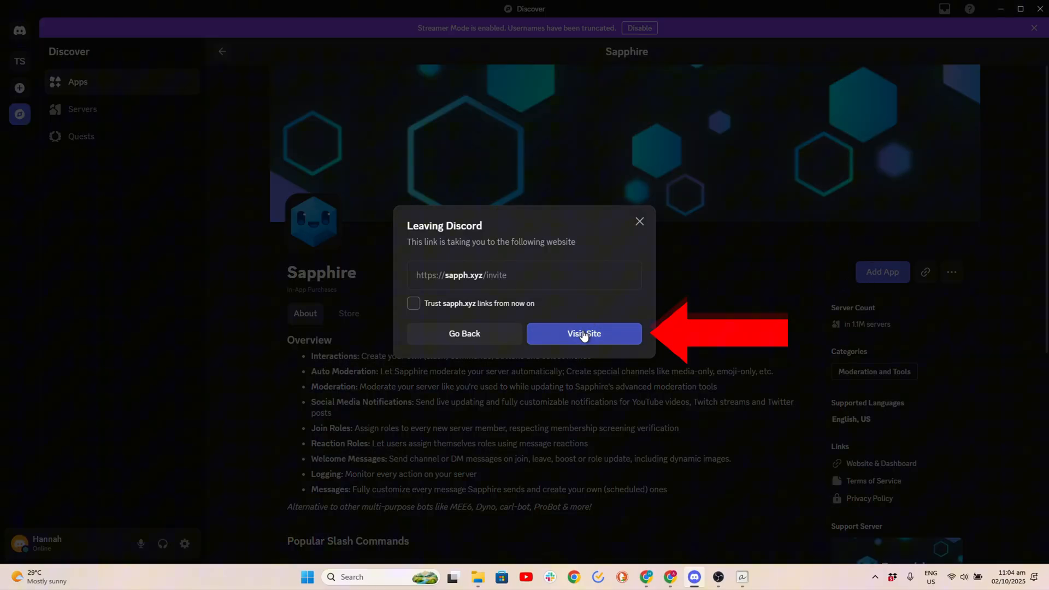
left_click(583, 333)
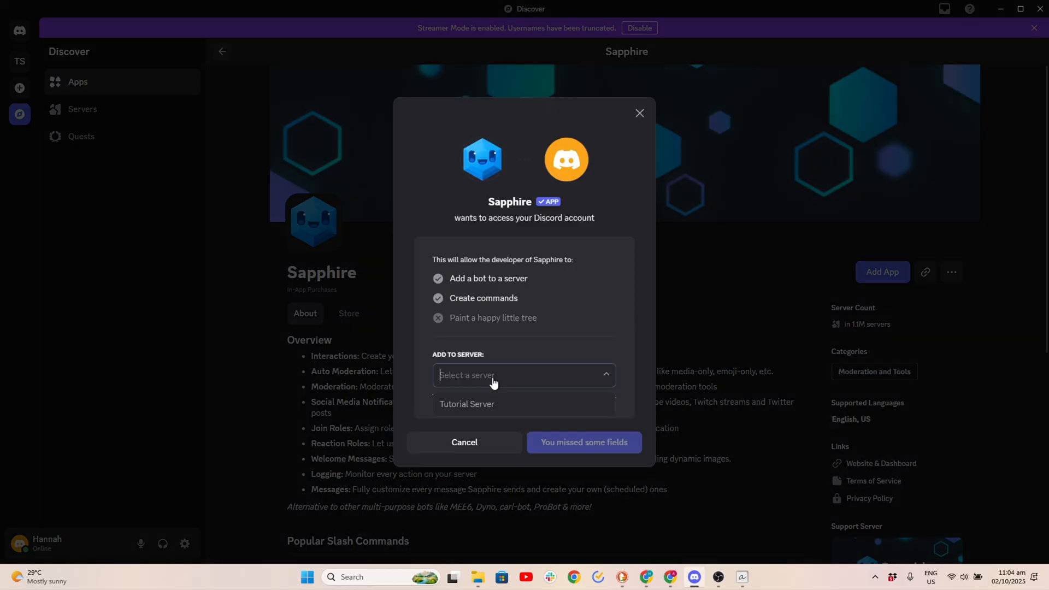
left_click(467, 404)
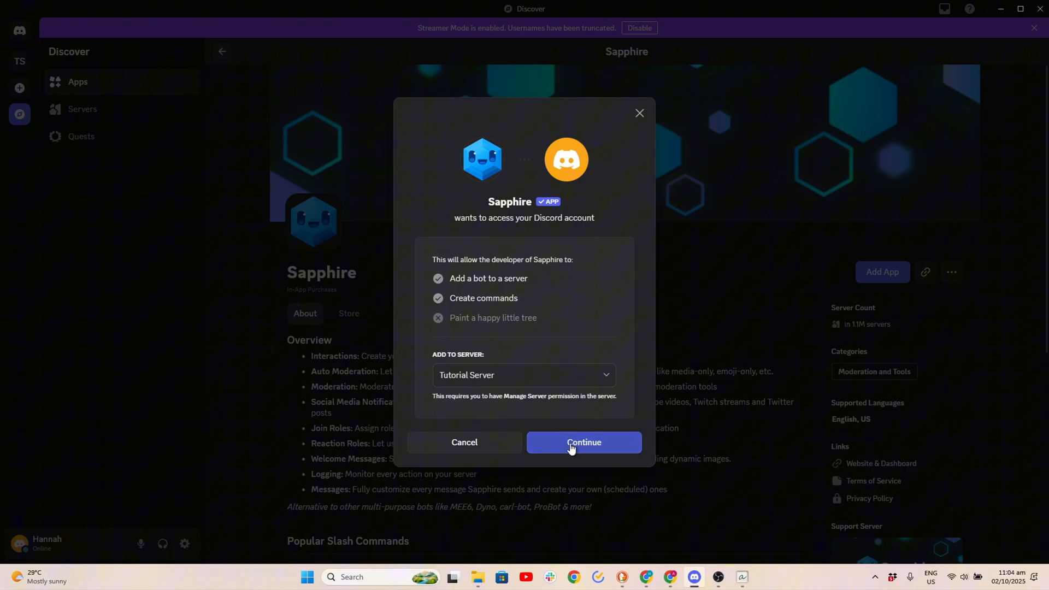
left_click(582, 443)
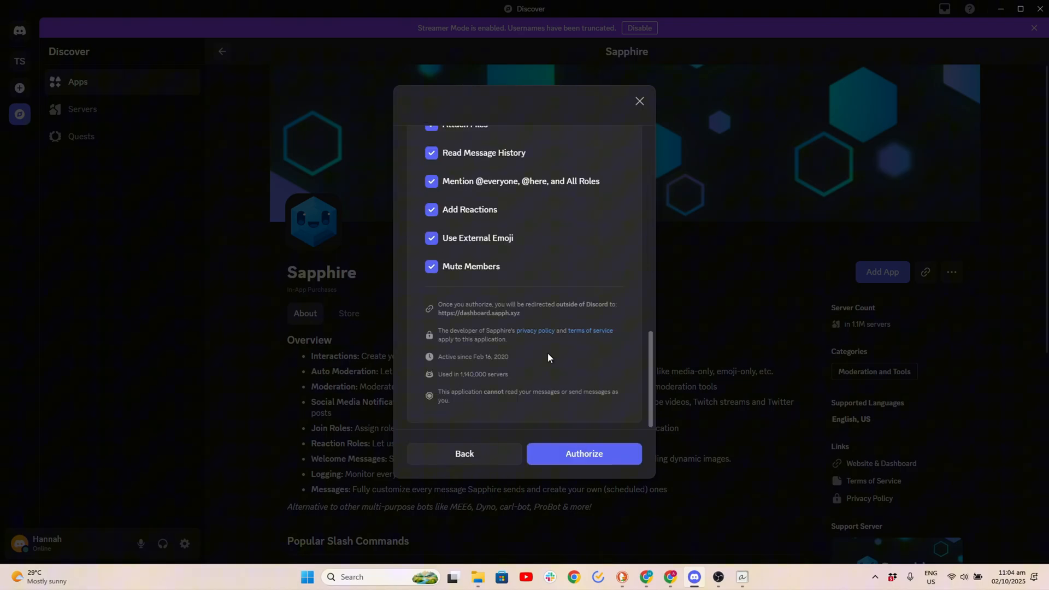
Step: Authorize Sapphire's permissions, pass the human check and dismiss the confirmation
left_click(582, 453)
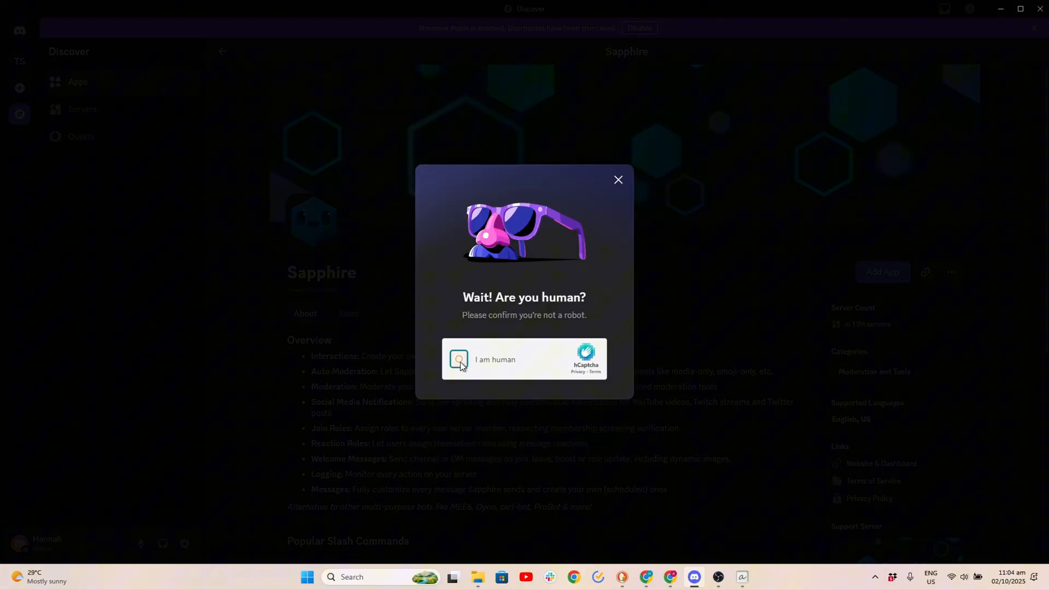
left_click(458, 359)
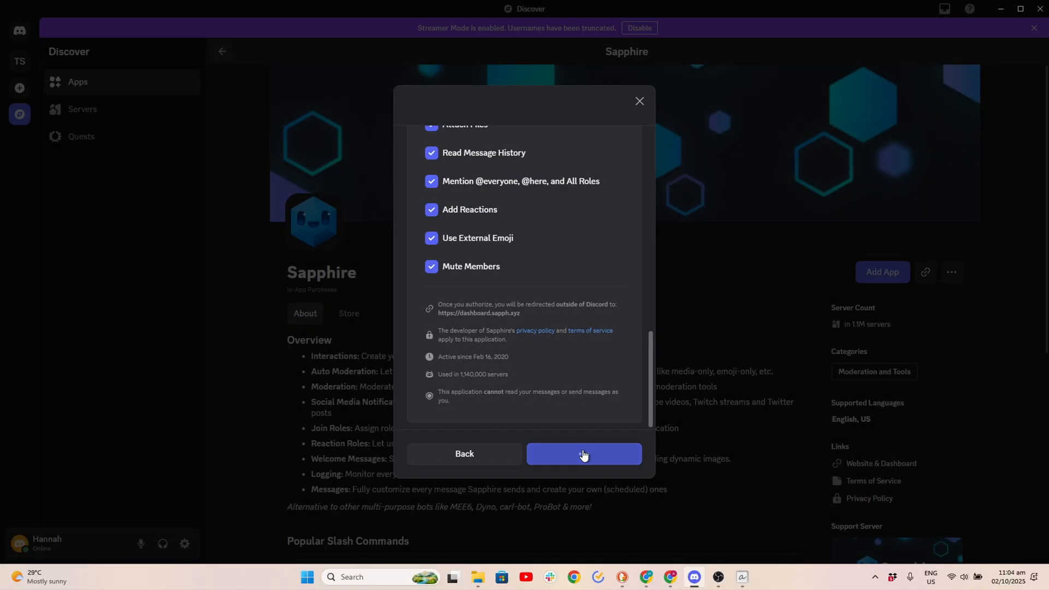
left_click(583, 455)
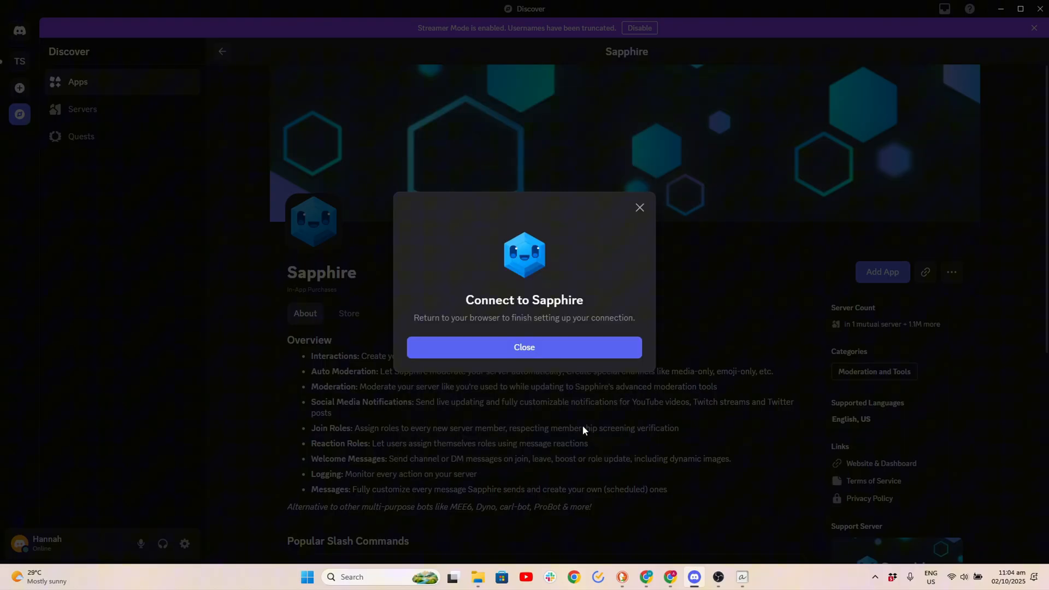
left_click(524, 348)
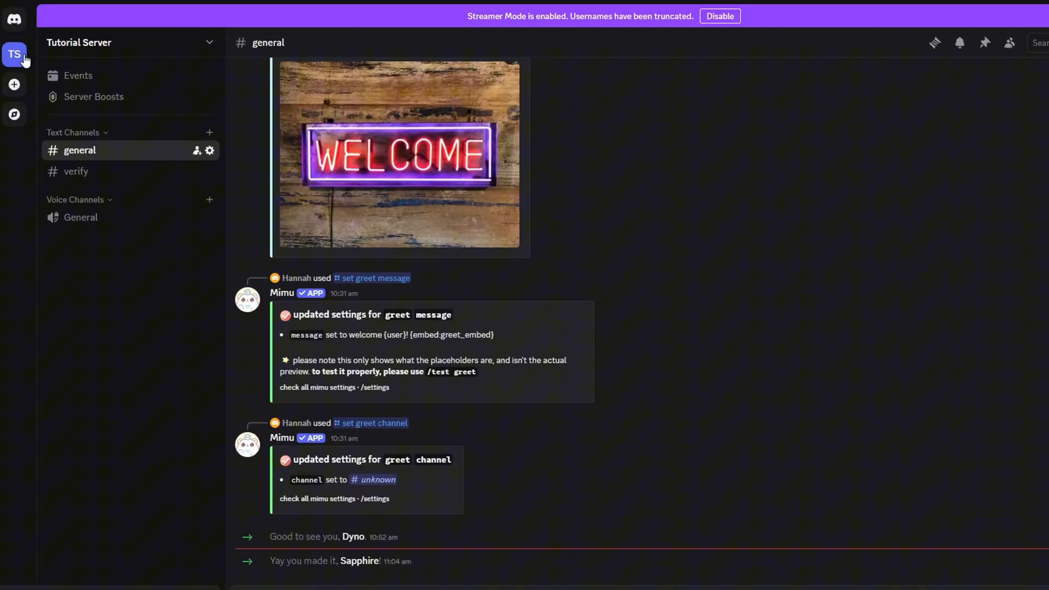
Step: Create a new text channel named welcome-channel in Tutorial Server
left_click(209, 132)
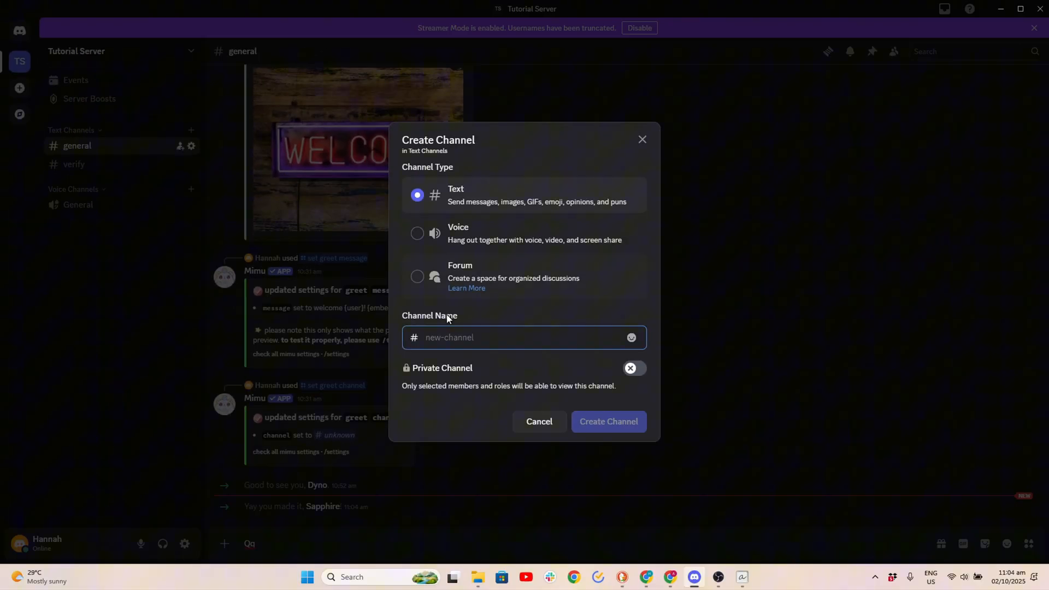
type("welcome-channel")
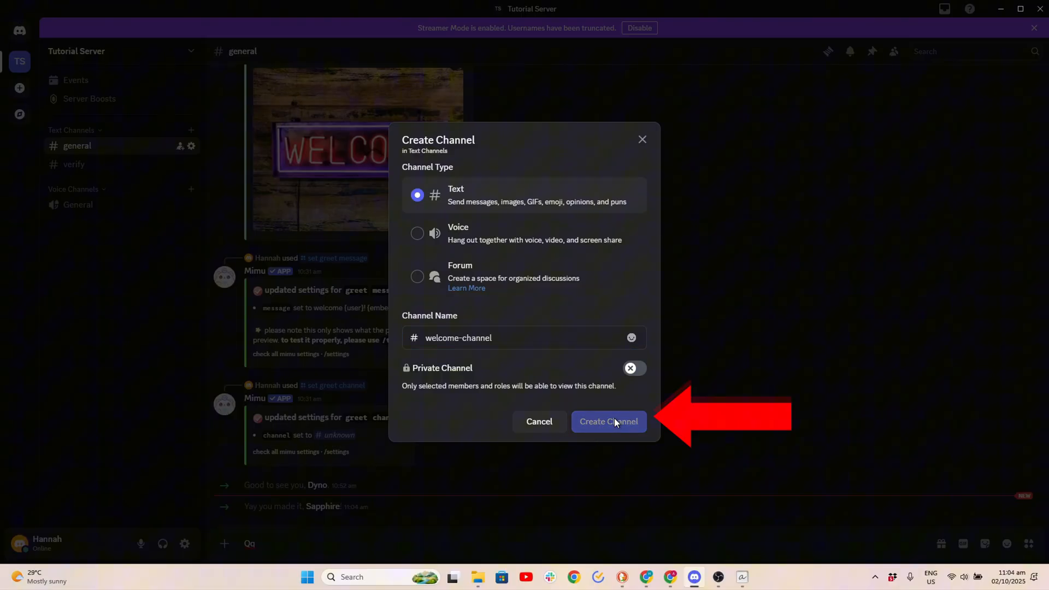
left_click(608, 422)
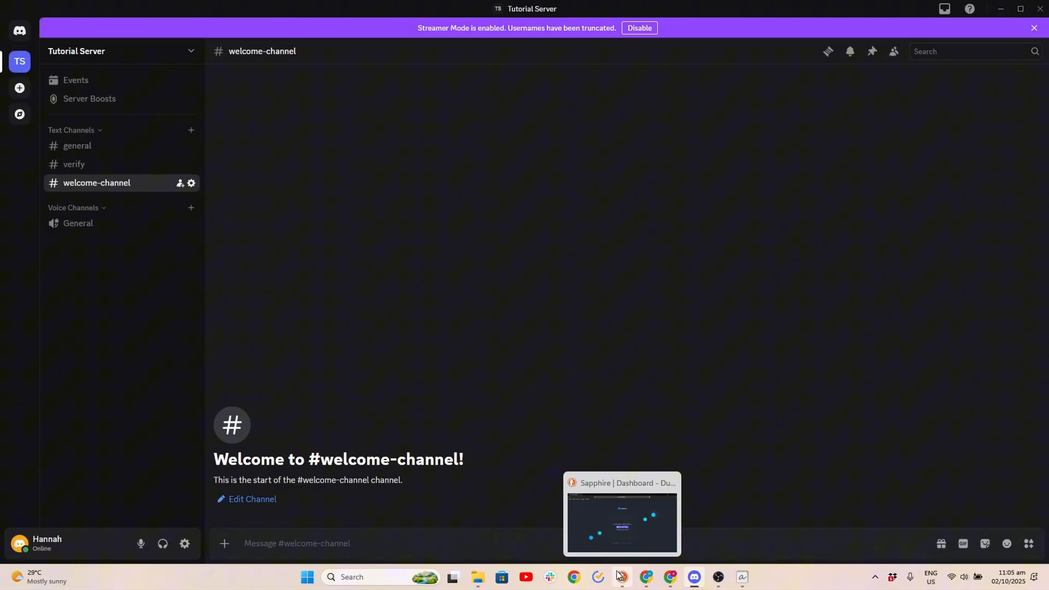
Step: Log in to the Sapphire dashboard with the Discord account and dismiss the confirmation
left_click(622, 577)
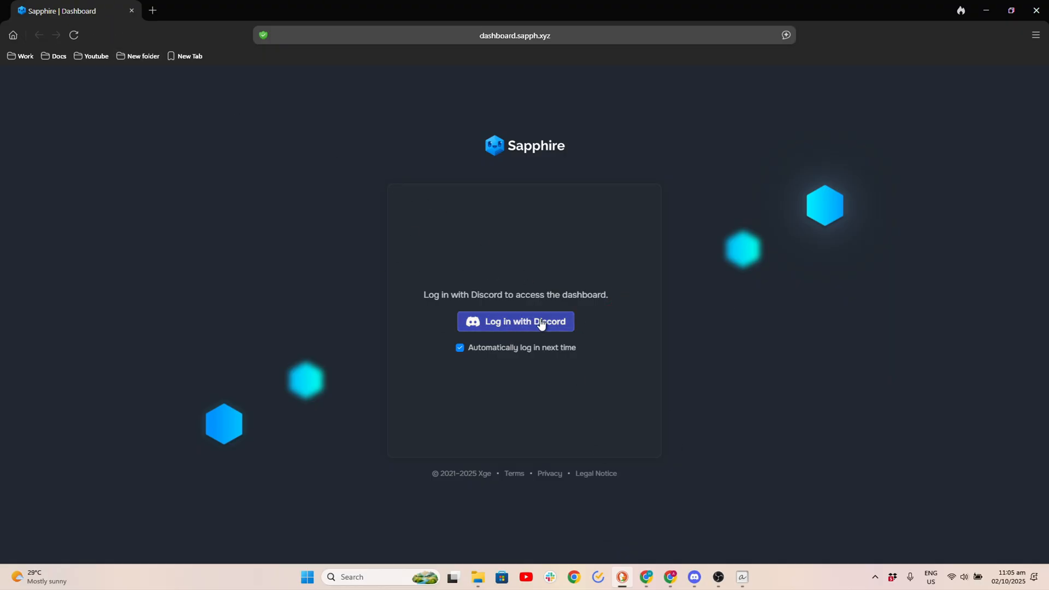
left_click(515, 322)
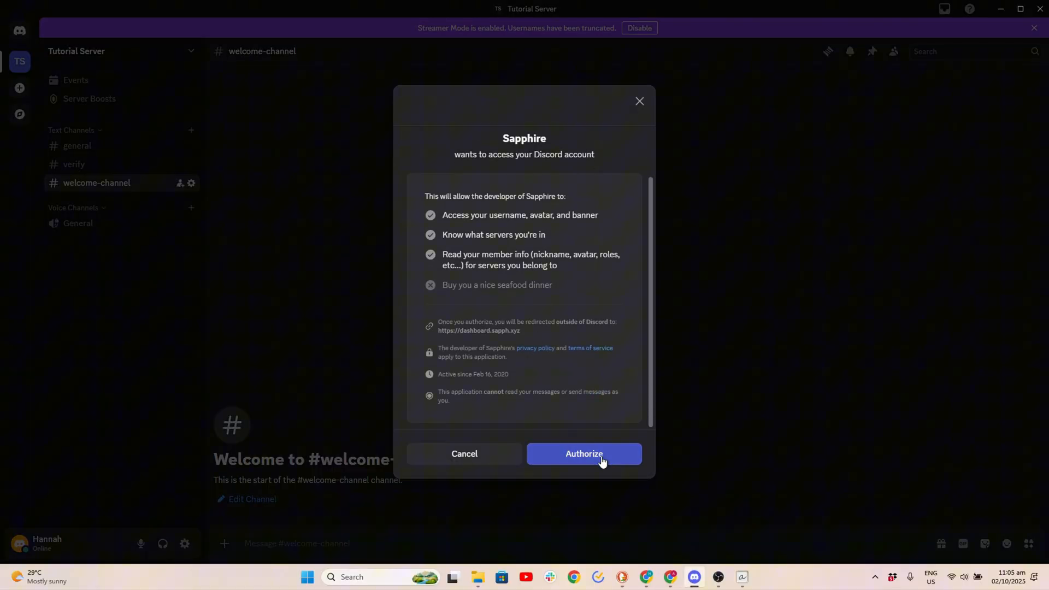
left_click(584, 453)
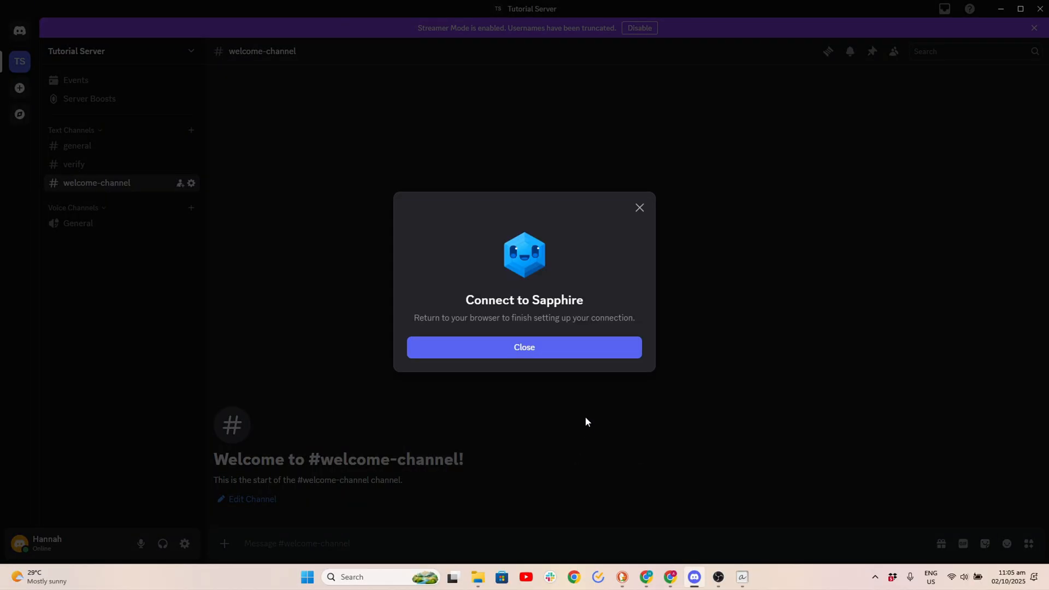
left_click(523, 348)
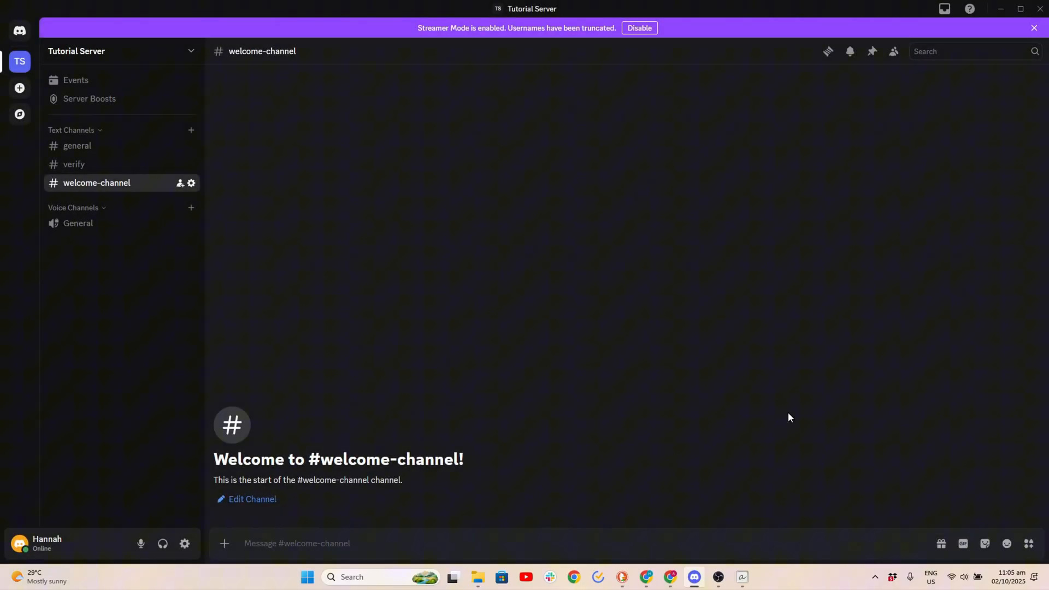
mouse_move(574, 314)
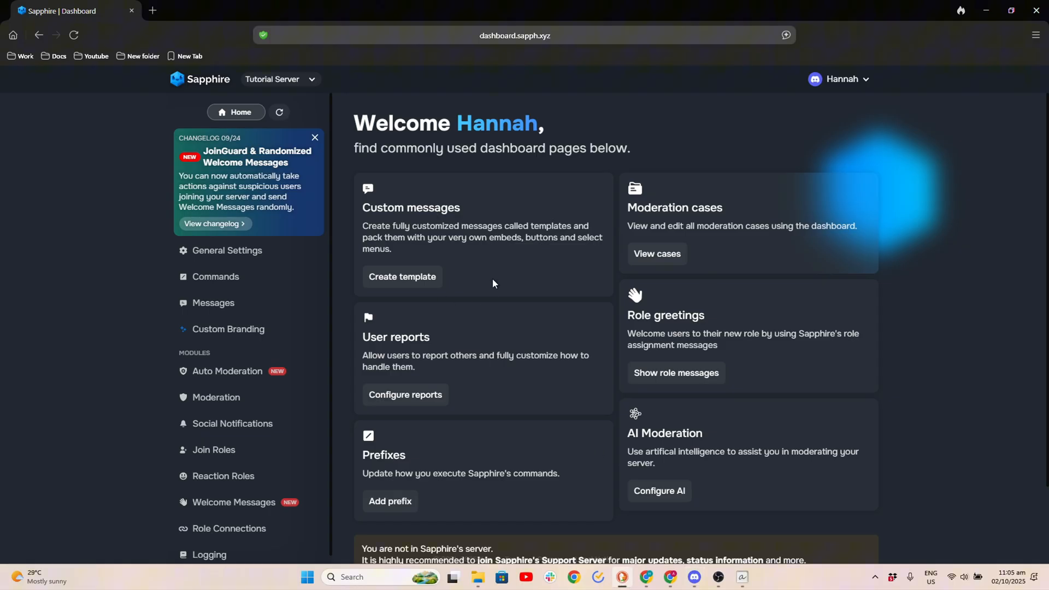
Step: Enable the Welcome Messages module and start a new join message
left_click(234, 502)
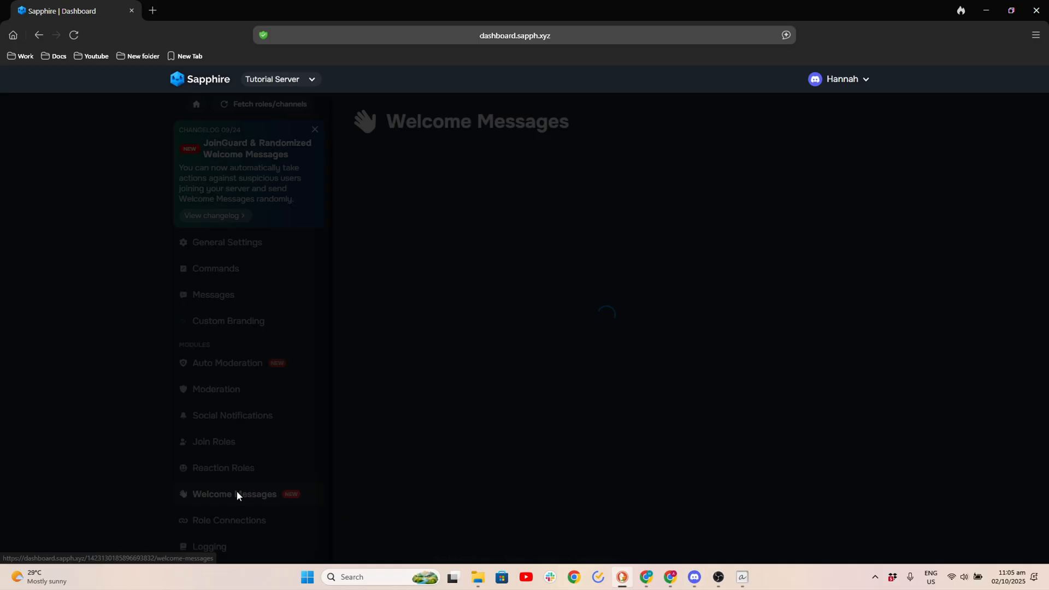
left_click(234, 494)
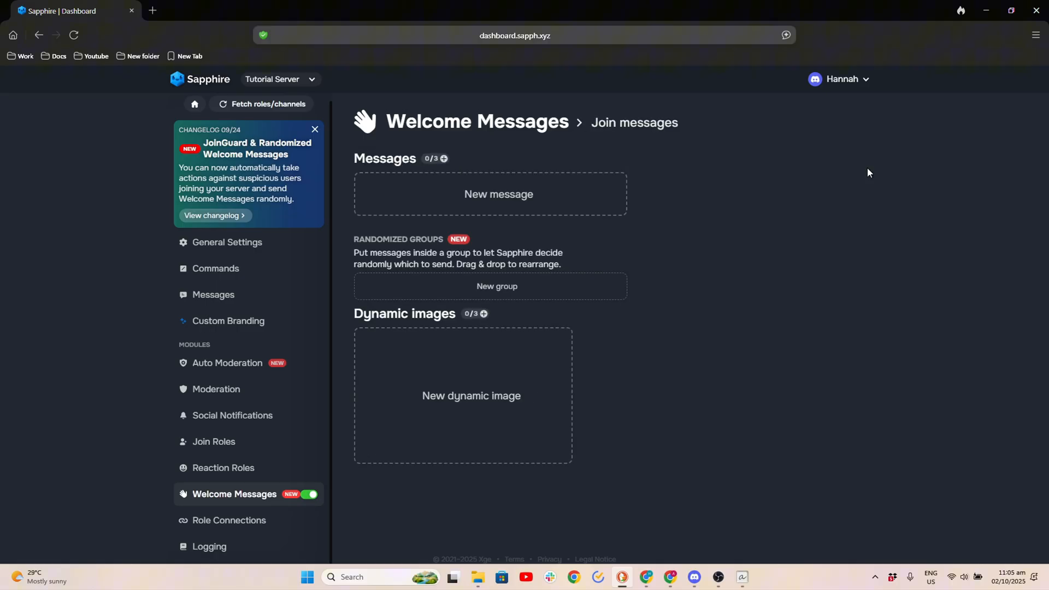
left_click(499, 194)
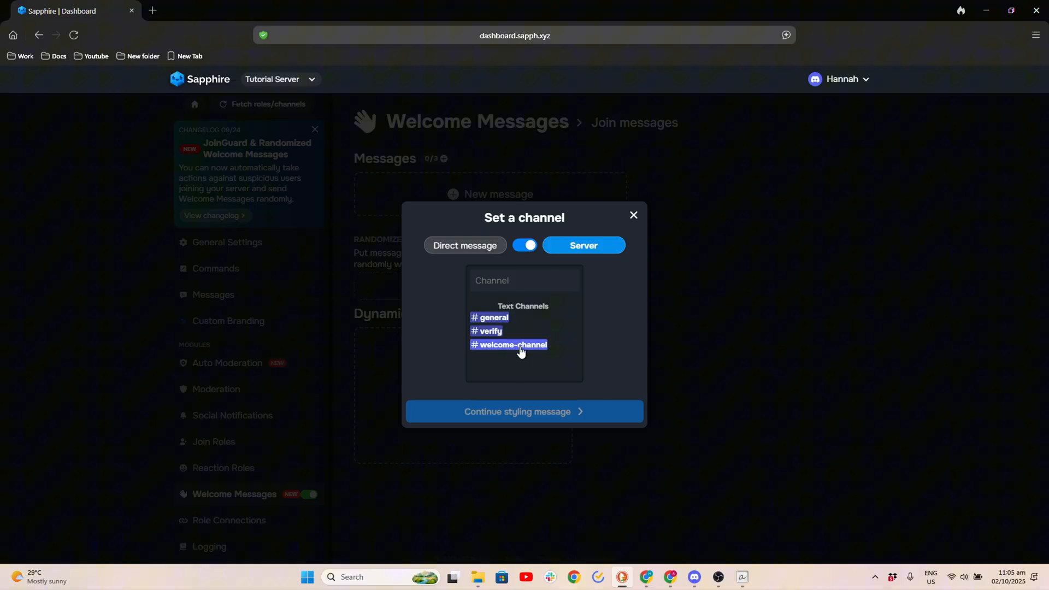
Step: Post the message in welcome-channel and add an embed to its content
left_click(512, 344)
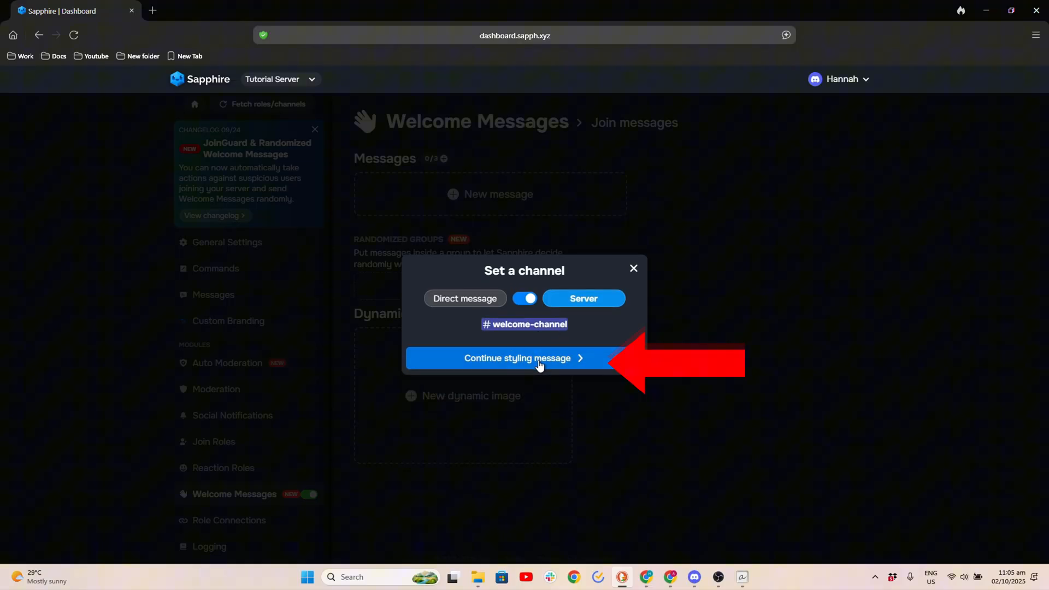
left_click(517, 358)
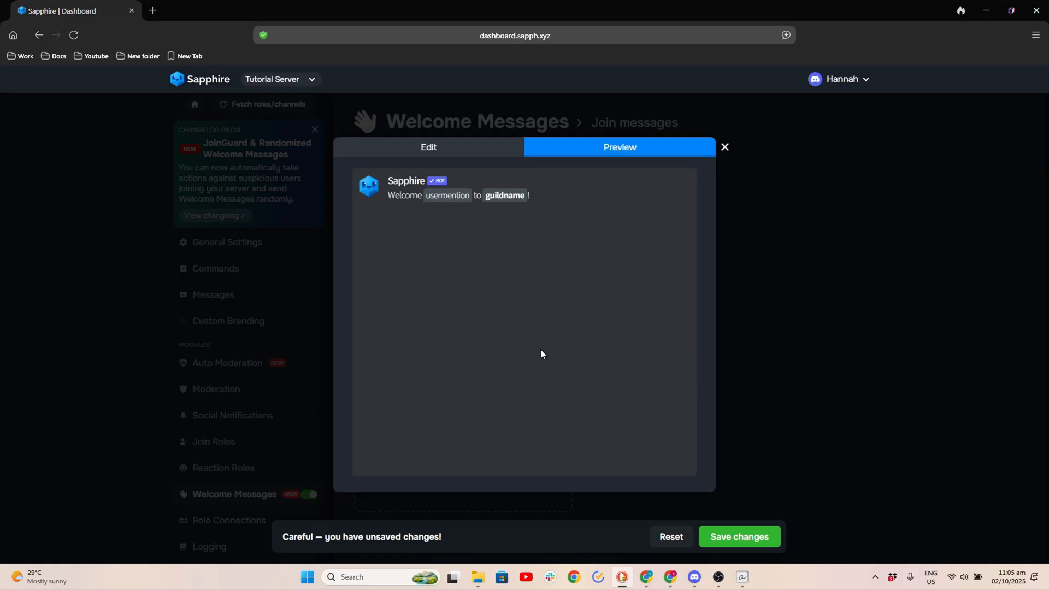
left_click(429, 148)
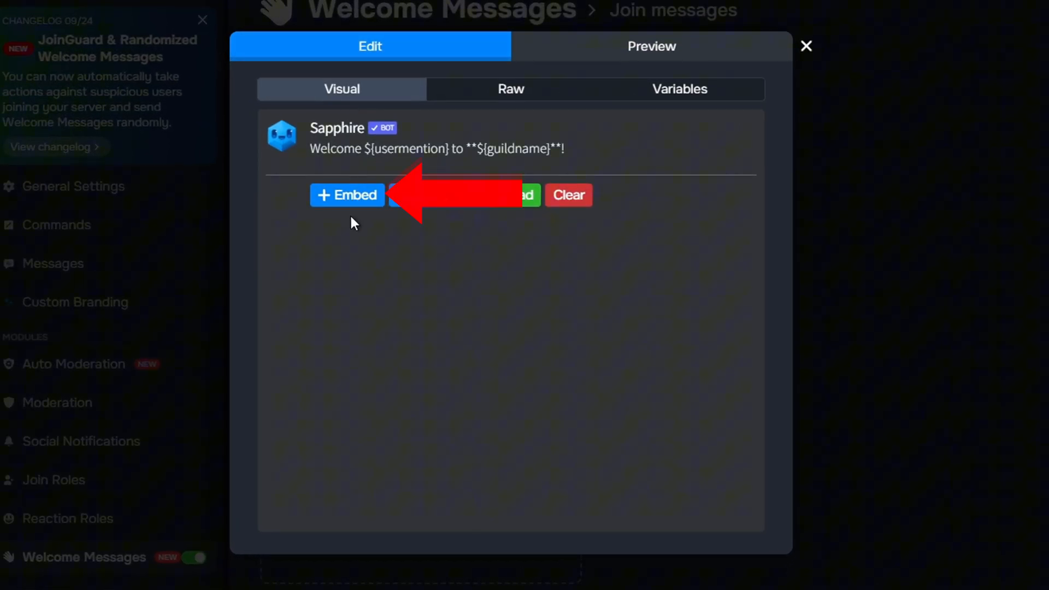
left_click(347, 195)
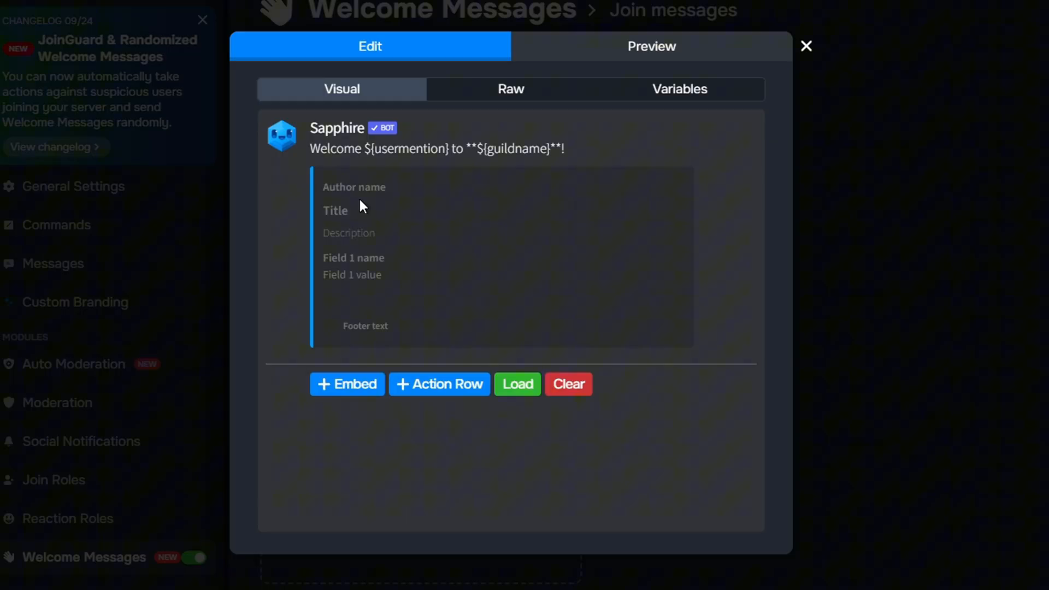
Step: Give the embed the title 'Thanks for joining this channel!'
left_click(334, 210)
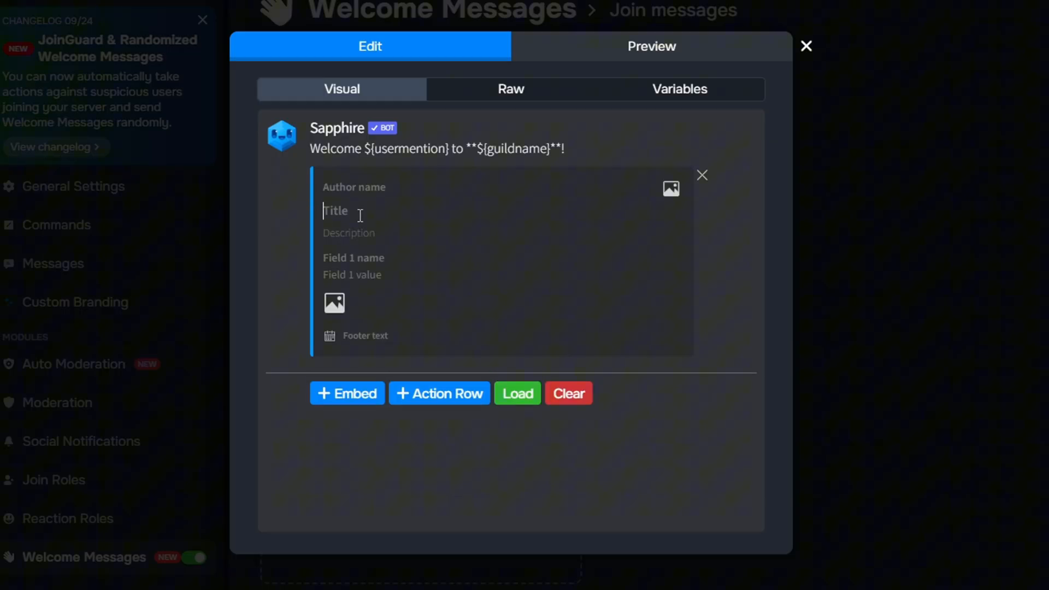
type("Thanks")
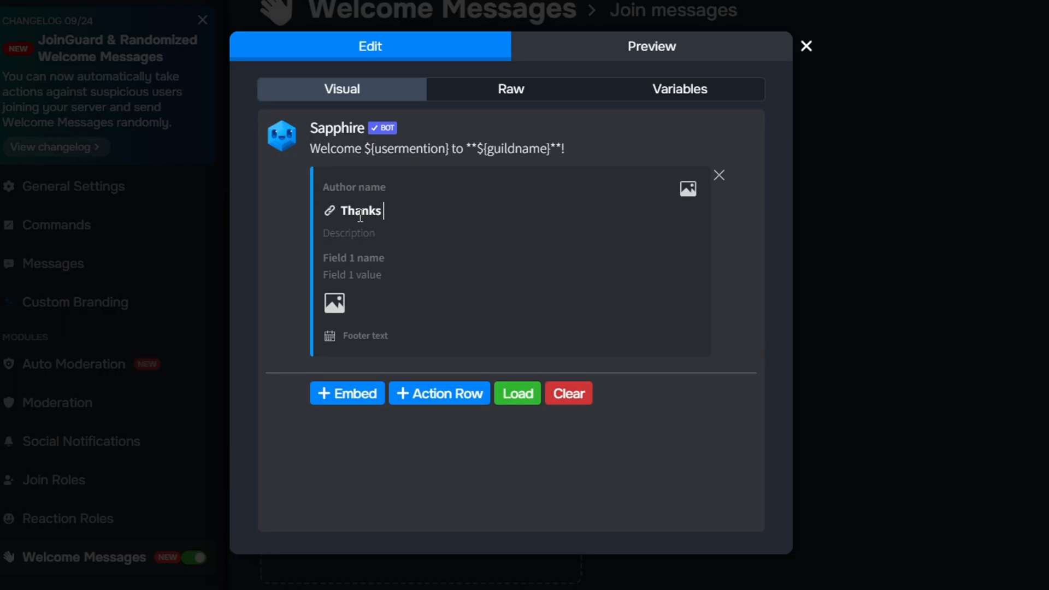
type("for joining this")
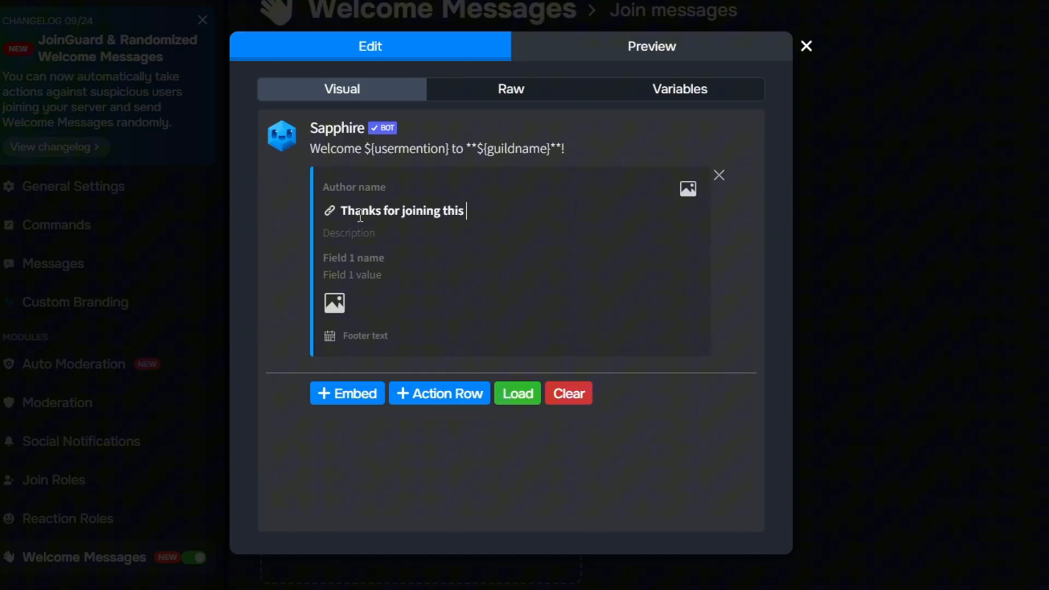
type("channel!")
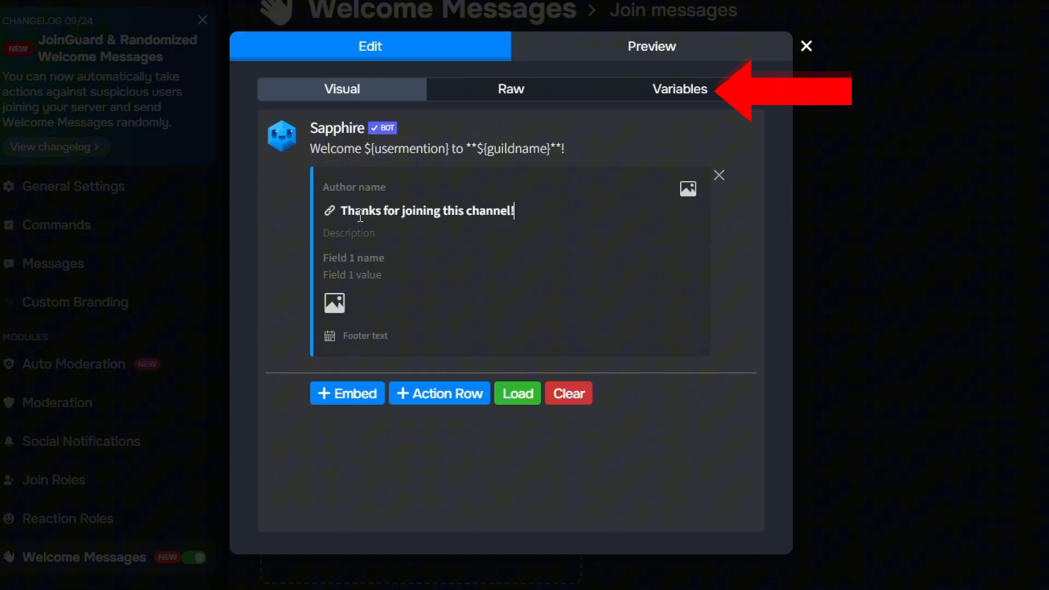
Step: Copy the userid variable and set ${userid} as the embed's first field name
left_click(679, 89)
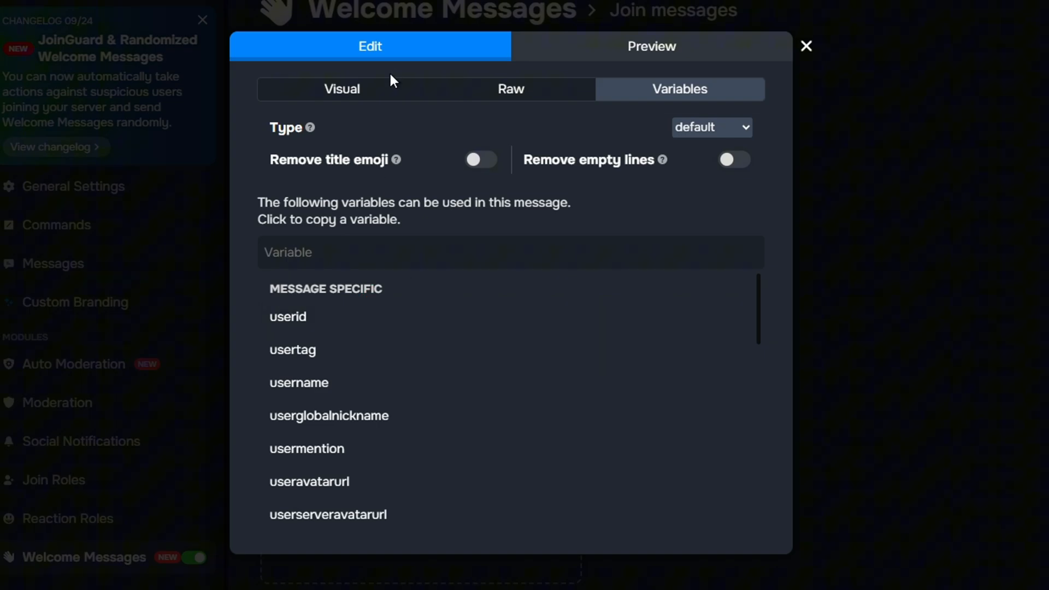
left_click(341, 89)
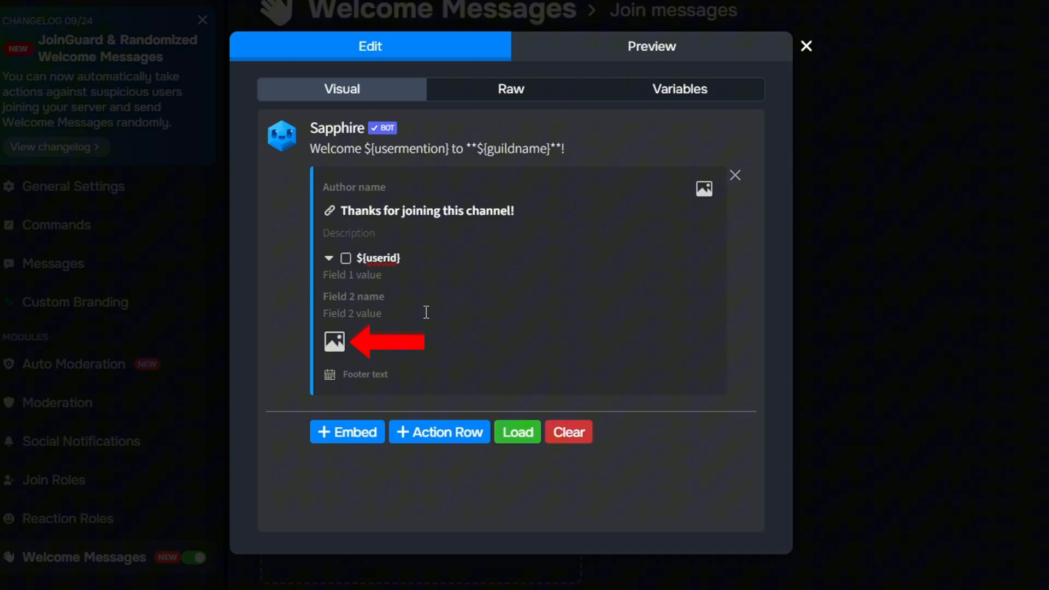
Step: Copy the link to the neon WELCOME image from Discord's general channel for the embed image
left_click(335, 341)
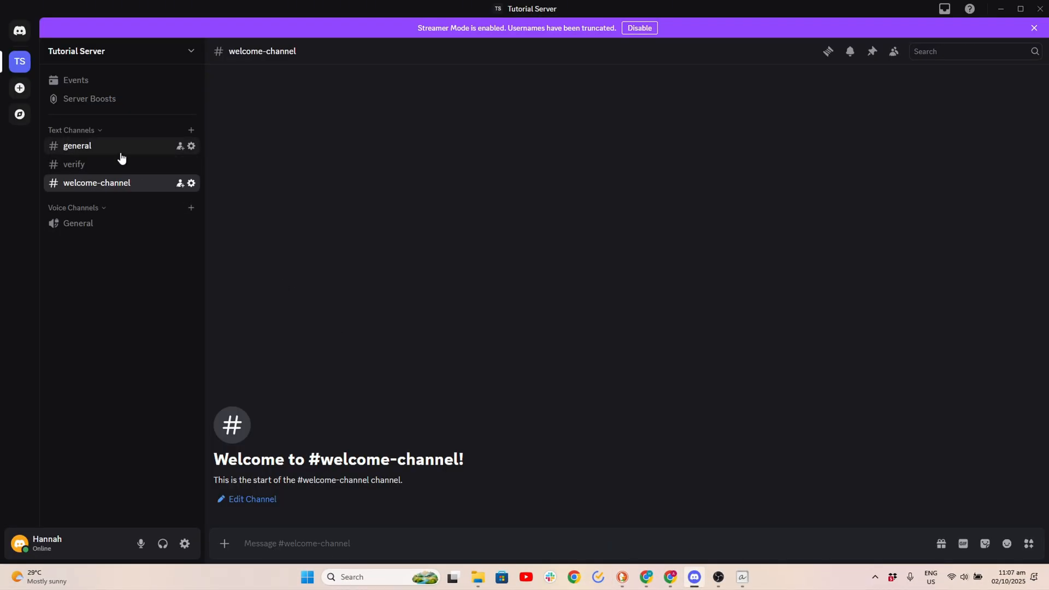
left_click(76, 146)
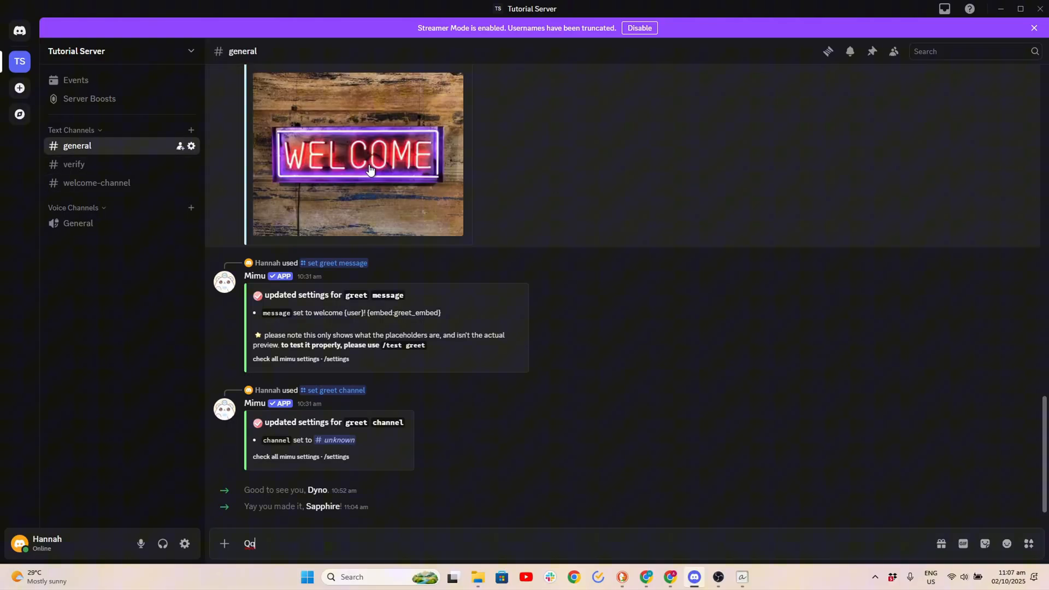
right_click(358, 167)
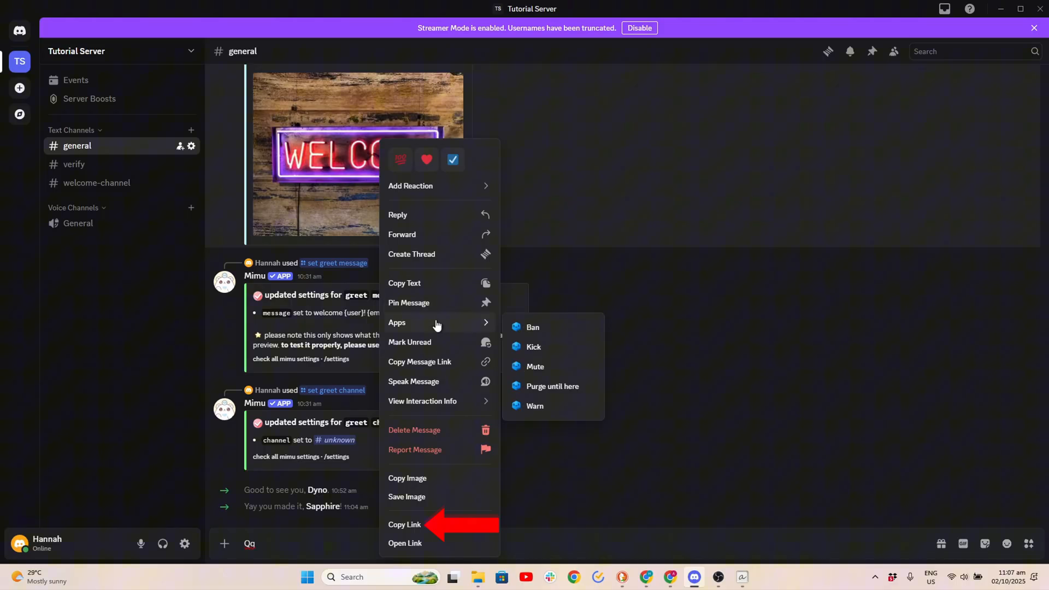
left_click(404, 529)
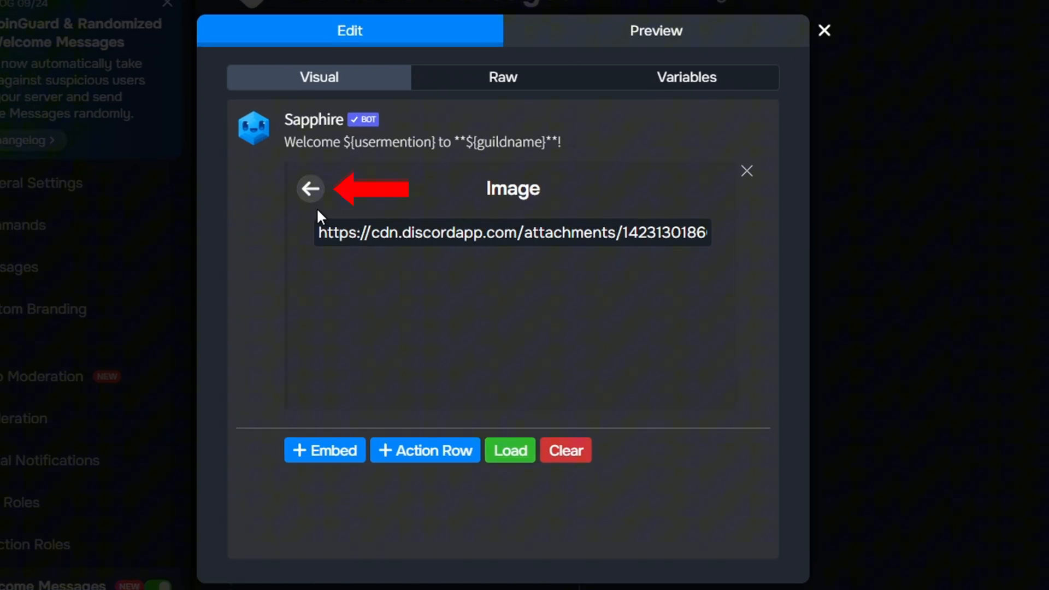
Step: Set the WELCOME image link as the embed image and check it in Preview
left_click(309, 188)
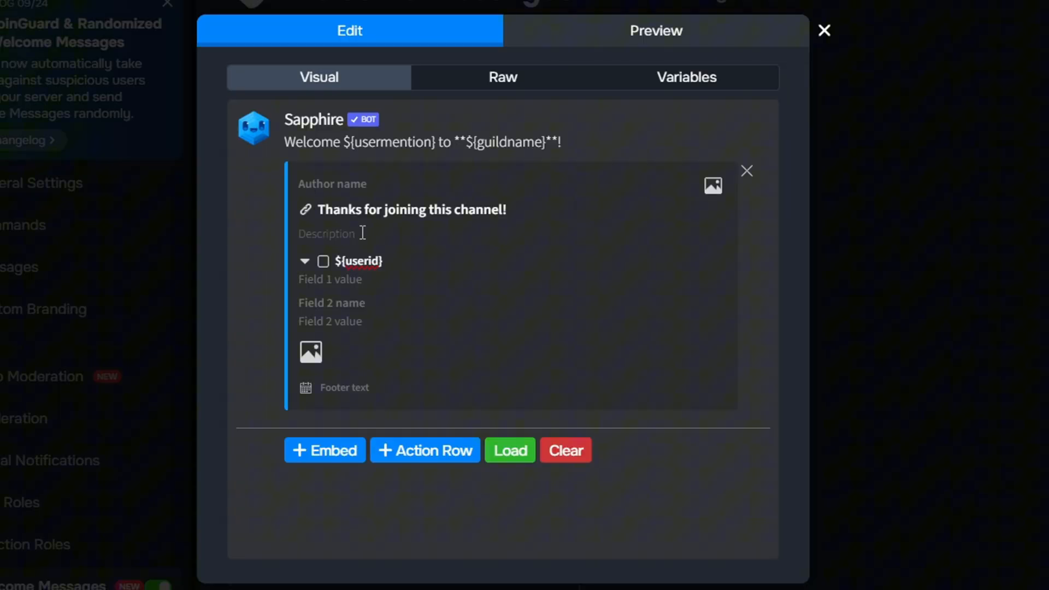
left_click(655, 31)
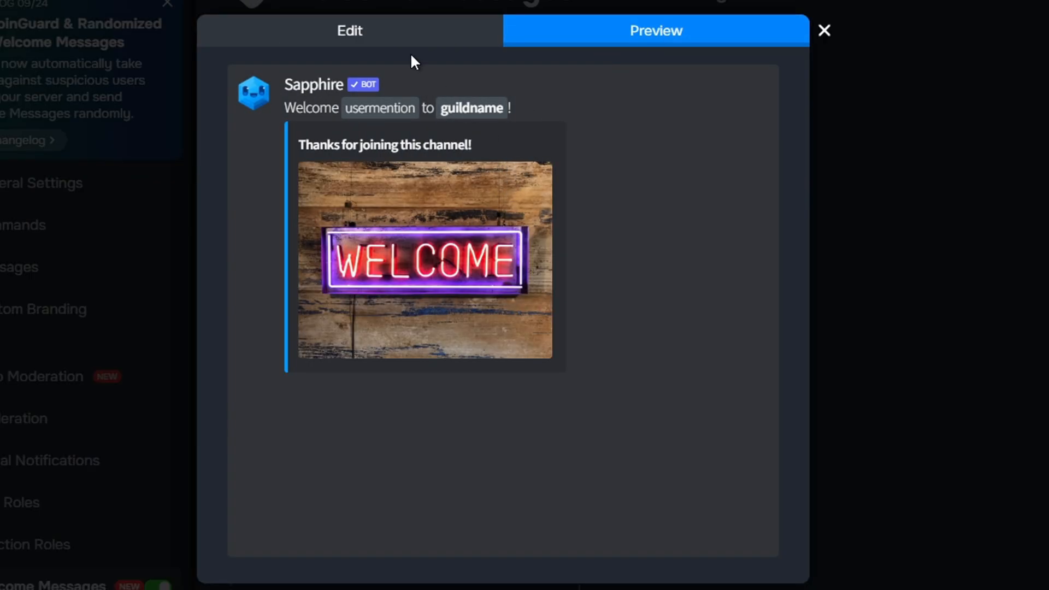
Step: Find the useravatarurl variable by searching 'ava' and set it as the embed thumbnail
left_click(350, 31)
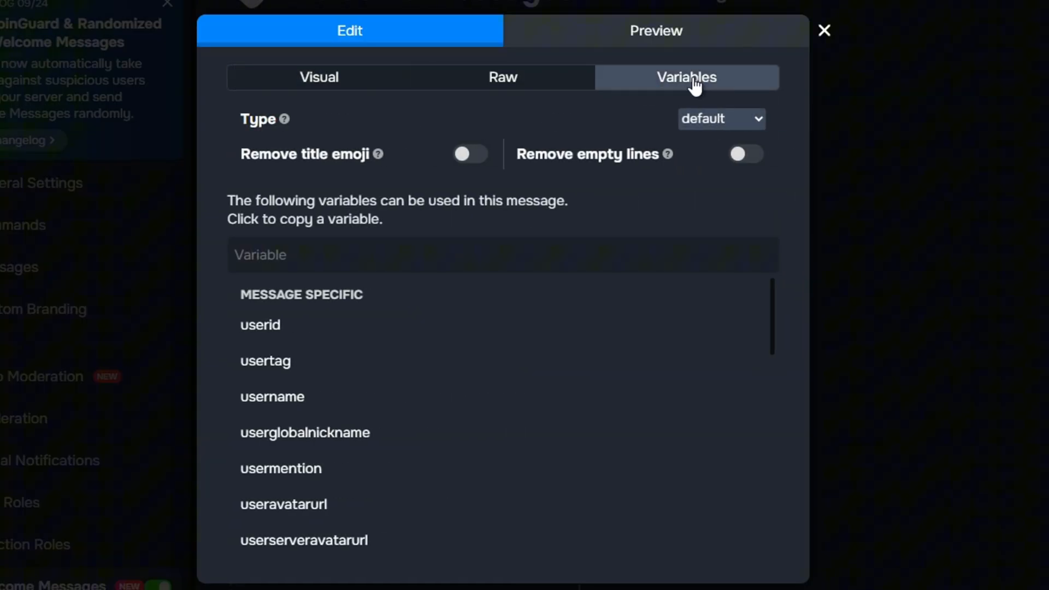
left_click(476, 255)
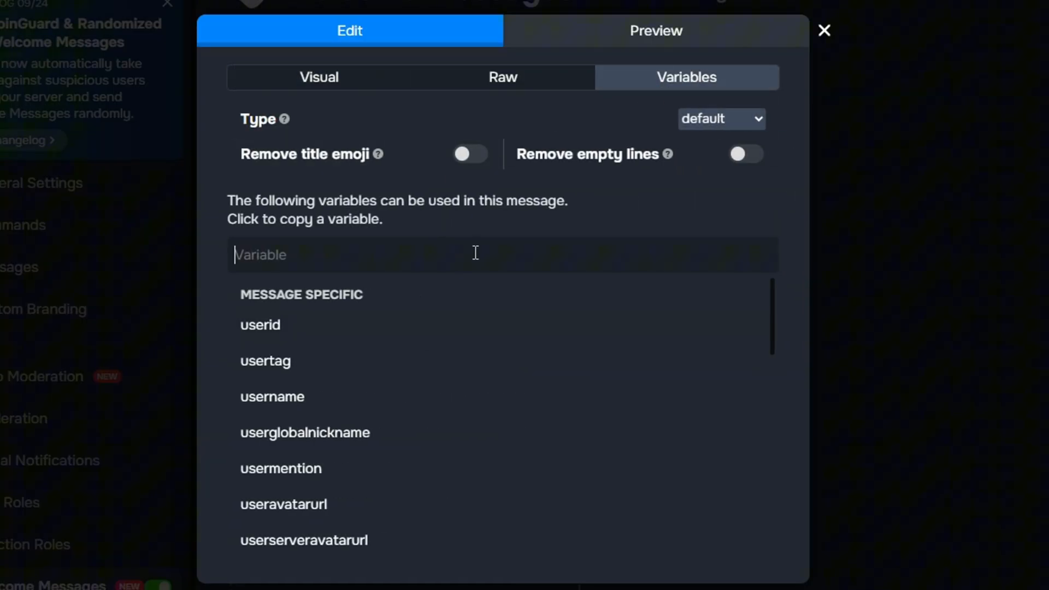
type("ava")
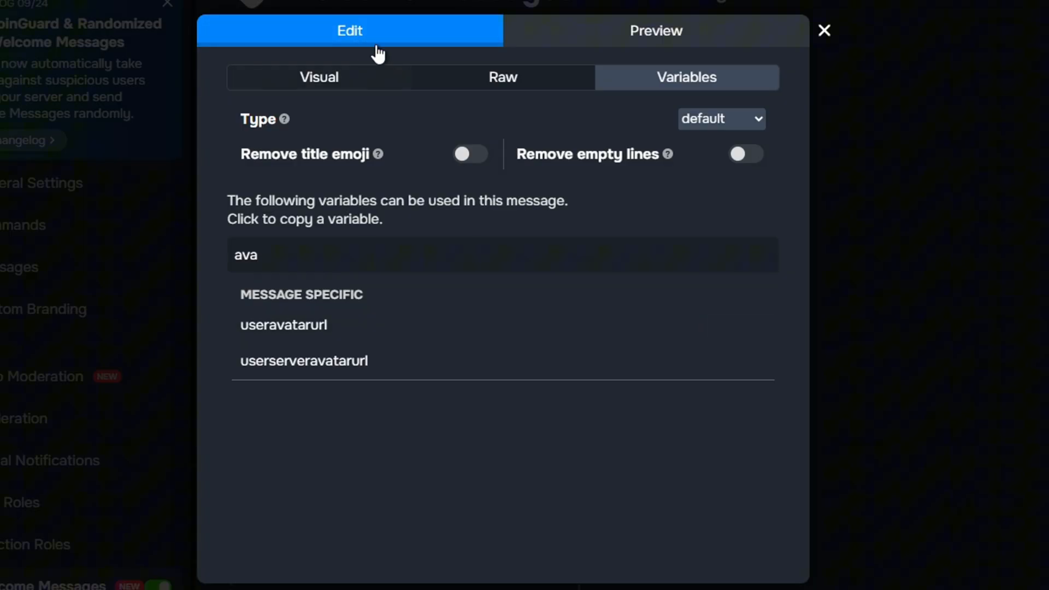
left_click(318, 77)
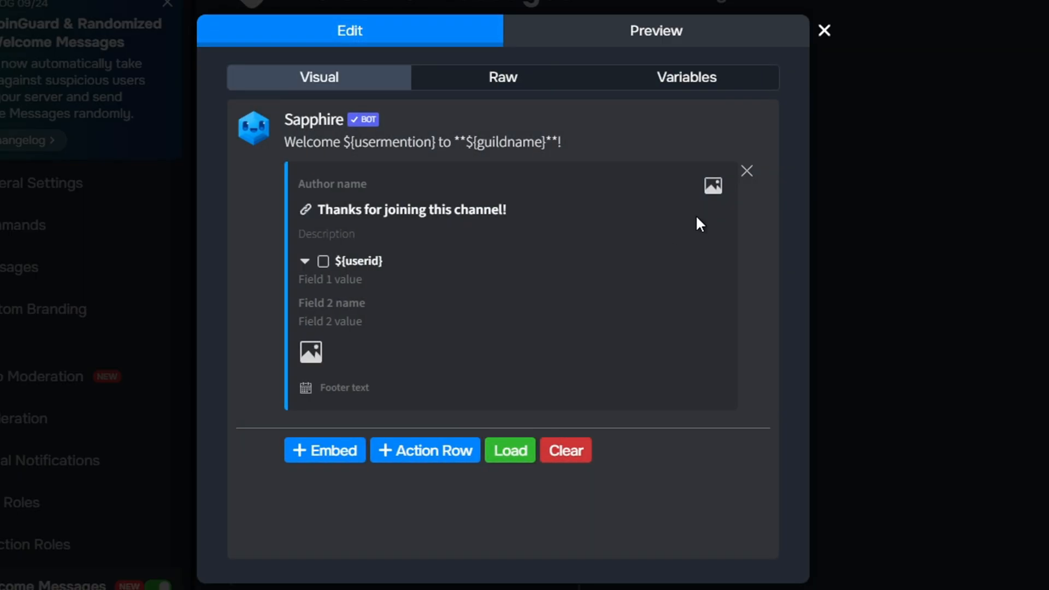
left_click(711, 186)
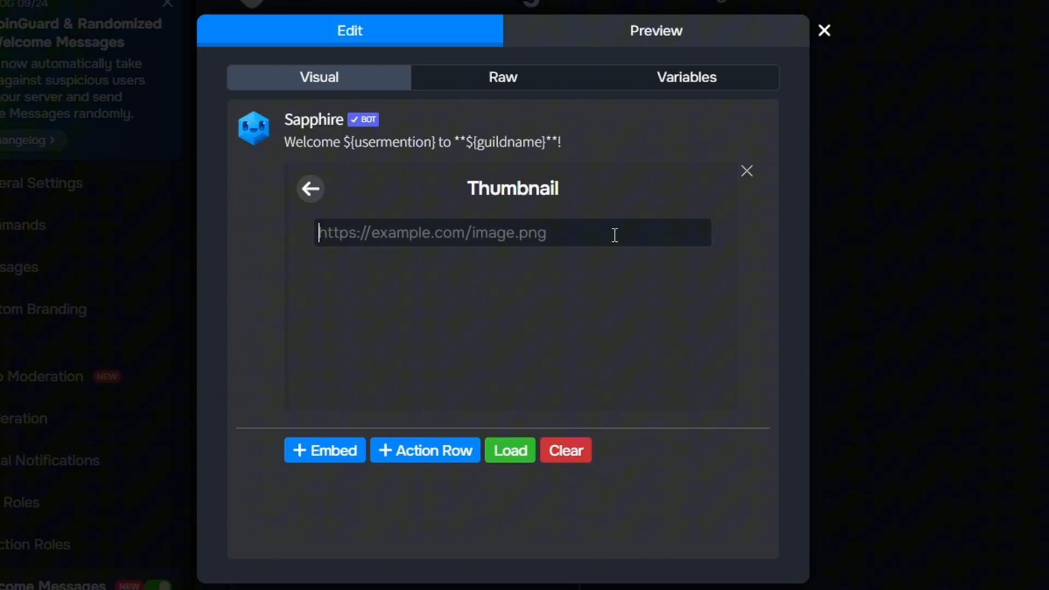
left_click(310, 188)
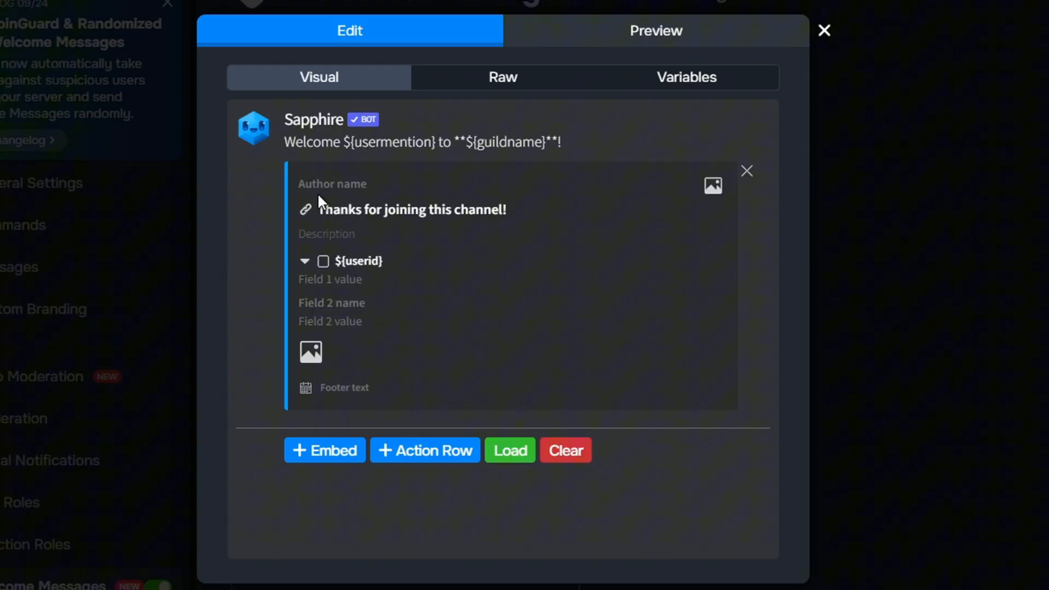
Step: Preview the embed with its avatar thumbnail, save the welcome message and return to Discord
left_click(685, 77)
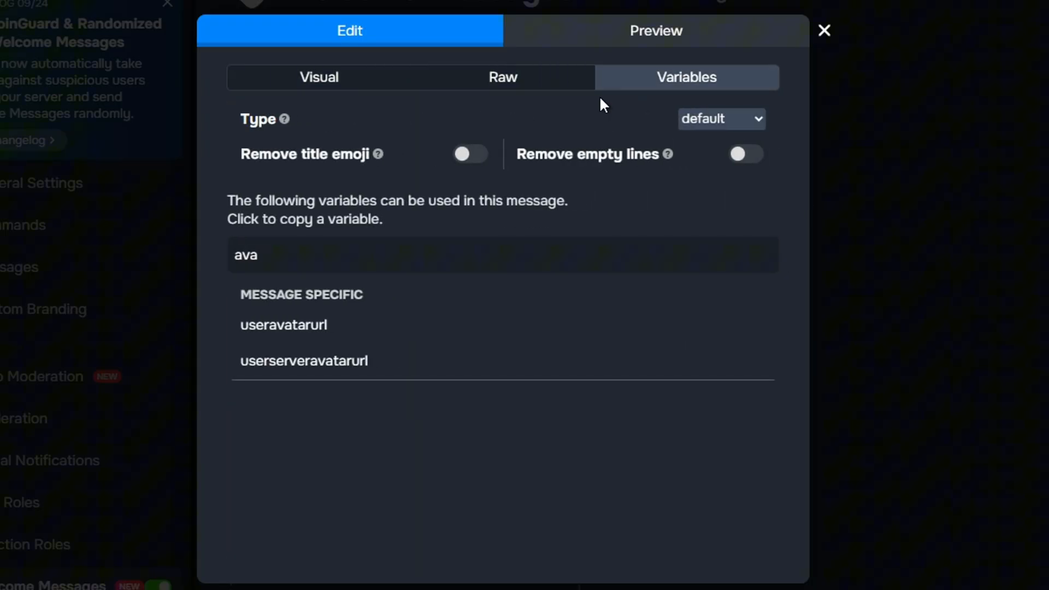
left_click(654, 31)
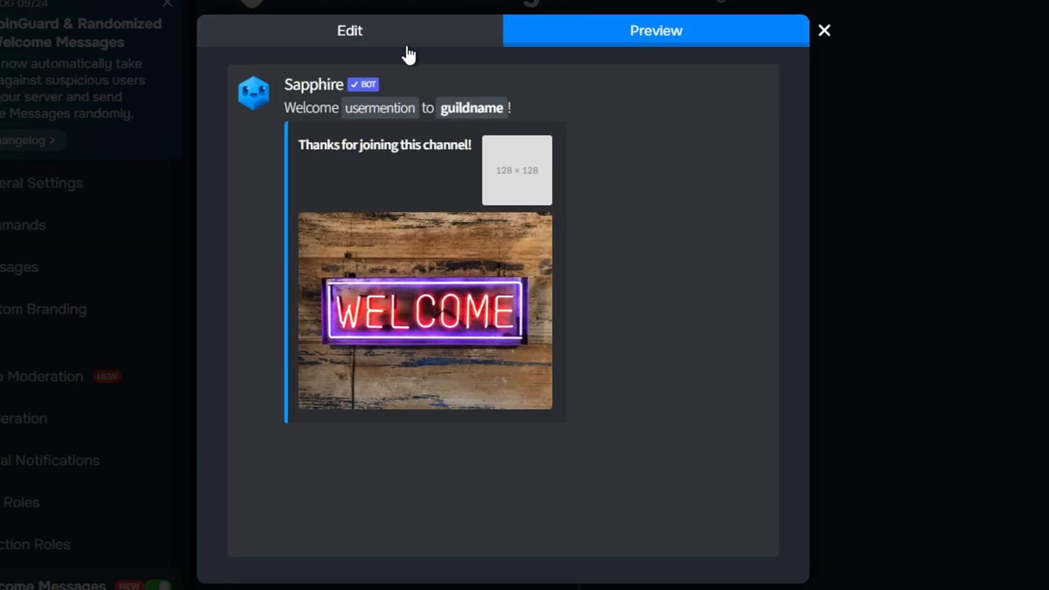
left_click(348, 31)
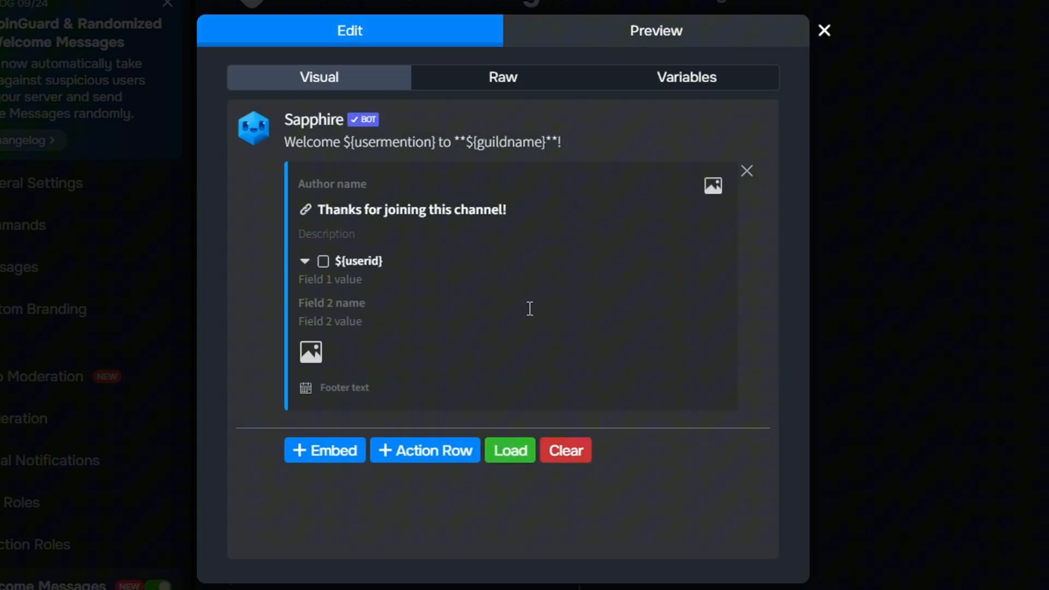
left_click(776, 577)
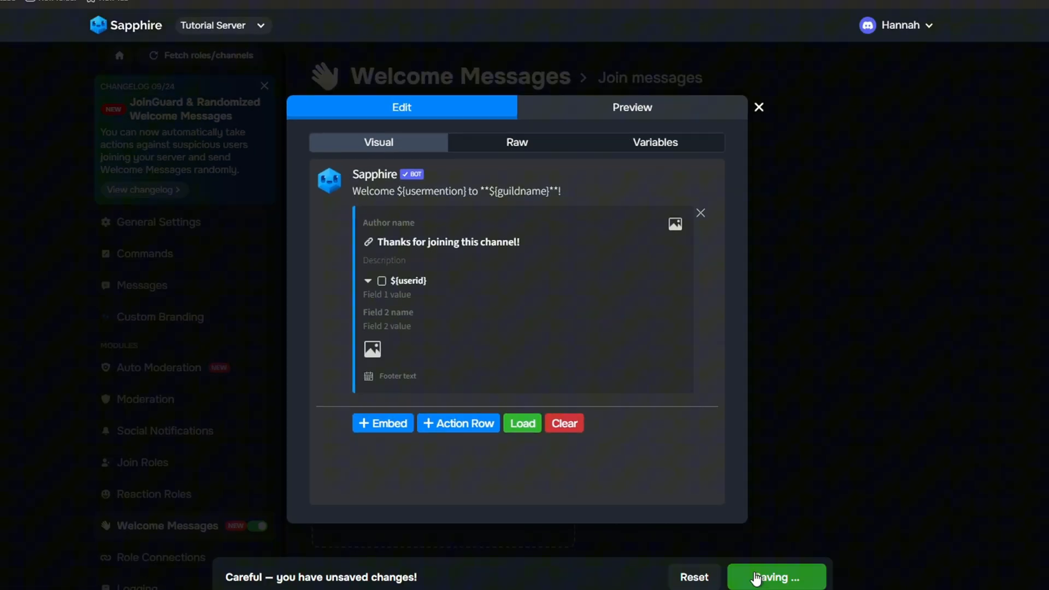
left_click(776, 577)
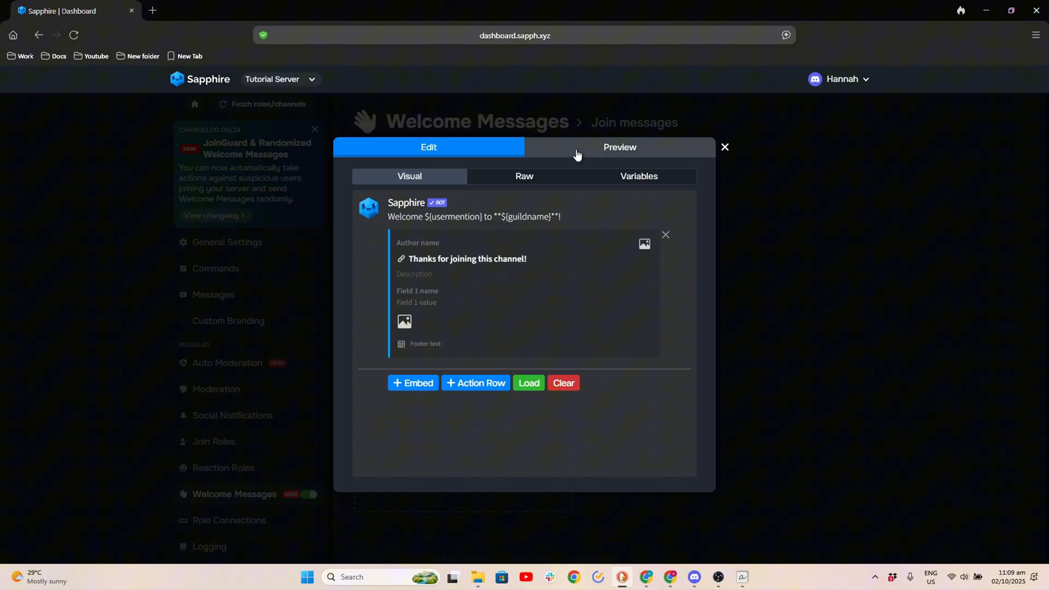
left_click(618, 147)
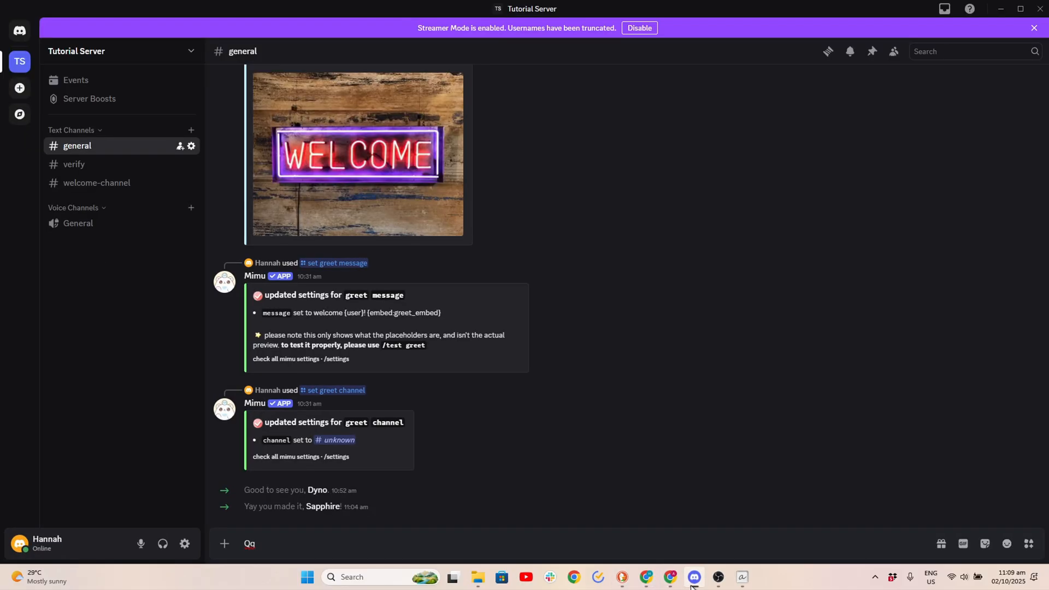
Step: In Discord, switch to #welcome-channel in Tutorial Server to check for the greeting
left_click(96, 183)
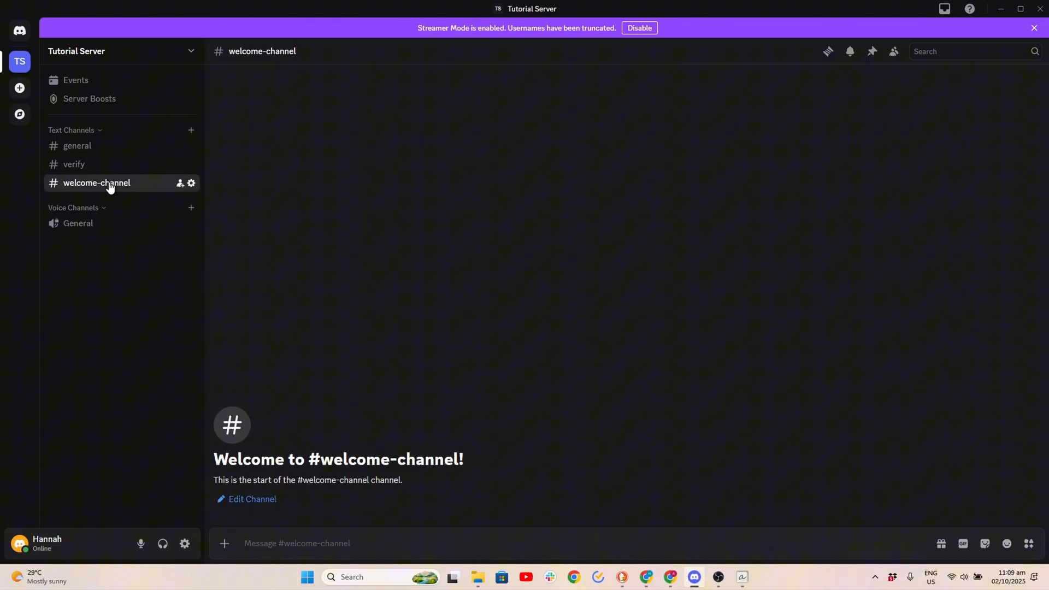
mouse_move(412, 344)
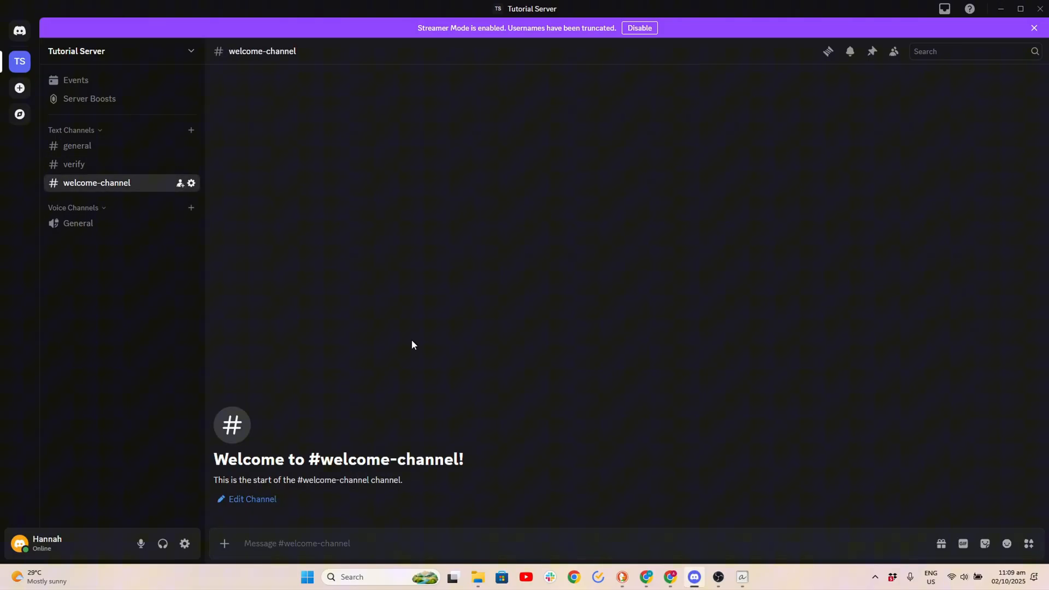